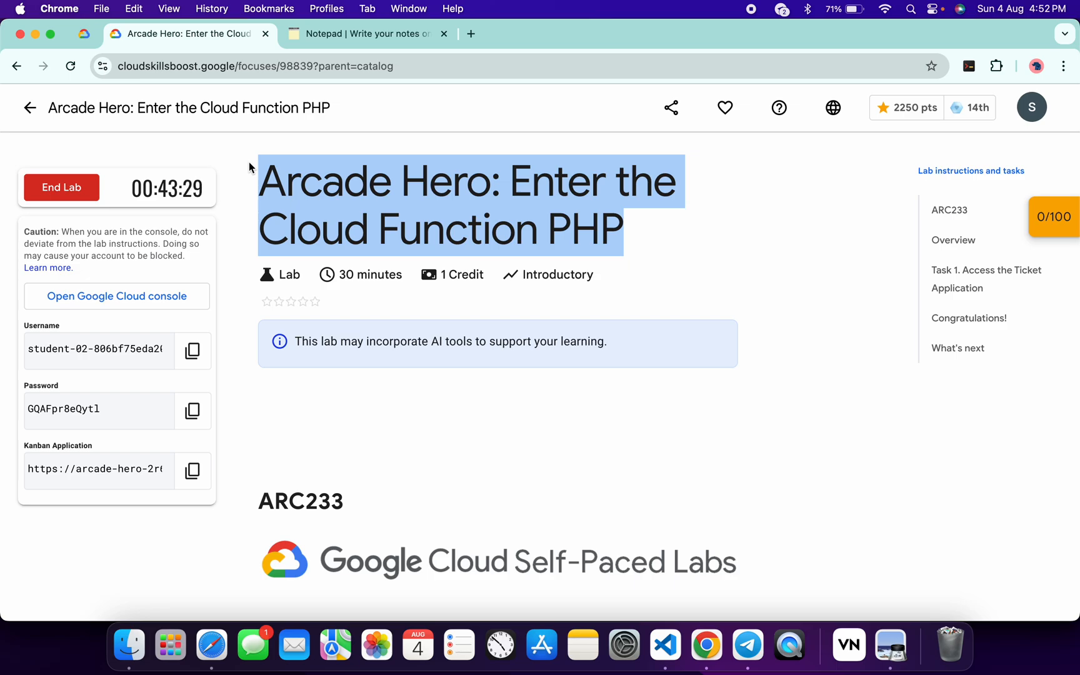
- Assign the Create a Cloud Functions ticket to yourself and copy its us-west1 region
{"action": "left_click", "coordinate": [83, 452]}
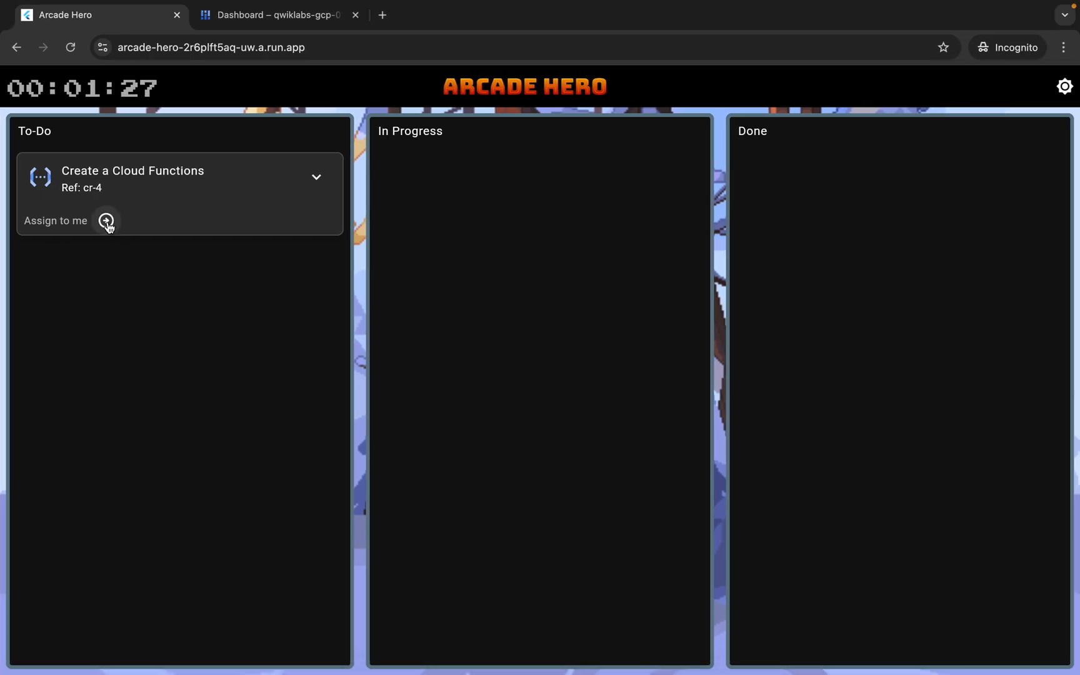
{"action": "left_click", "coordinate": [106, 220]}
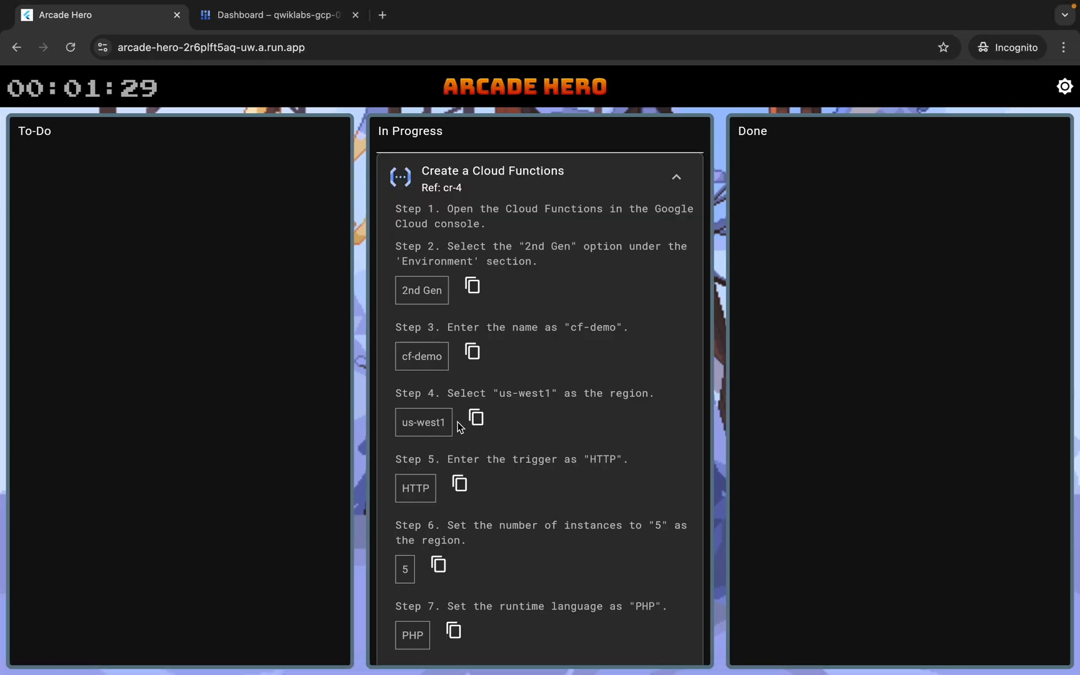
{"action": "left_click", "coordinate": [477, 418]}
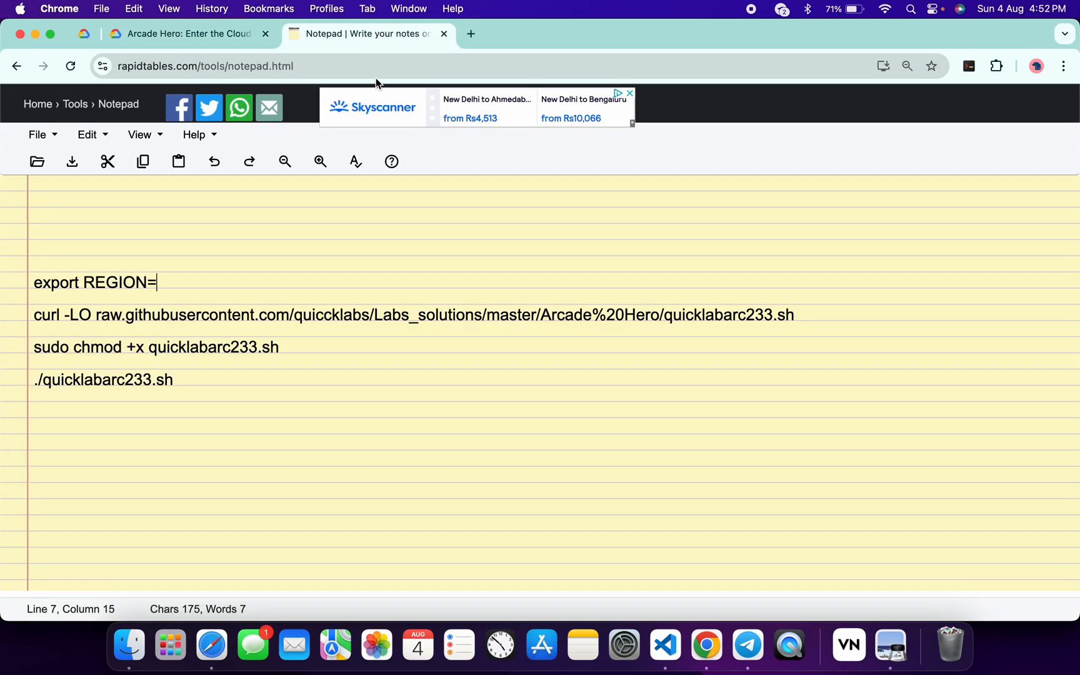
- Fill the export REGION= line with us-west1 in the notepad commands
{"action": "type", "text": "us-west1"}
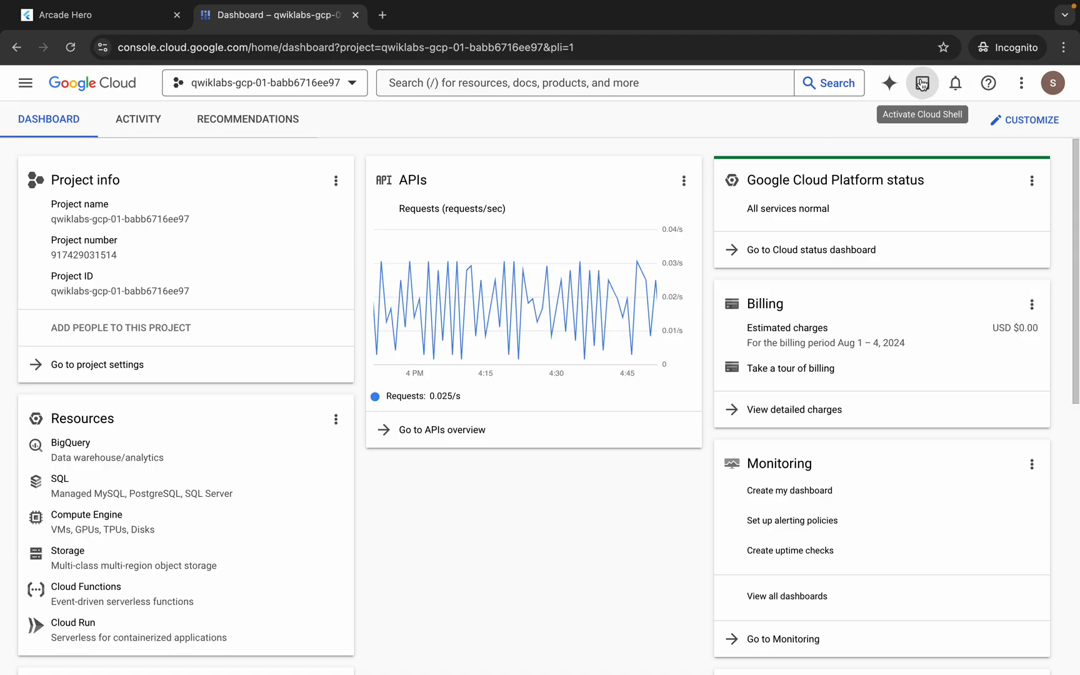
- Activate Cloud Shell and run the region export and script download commands
{"action": "left_click", "coordinate": [922, 82]}
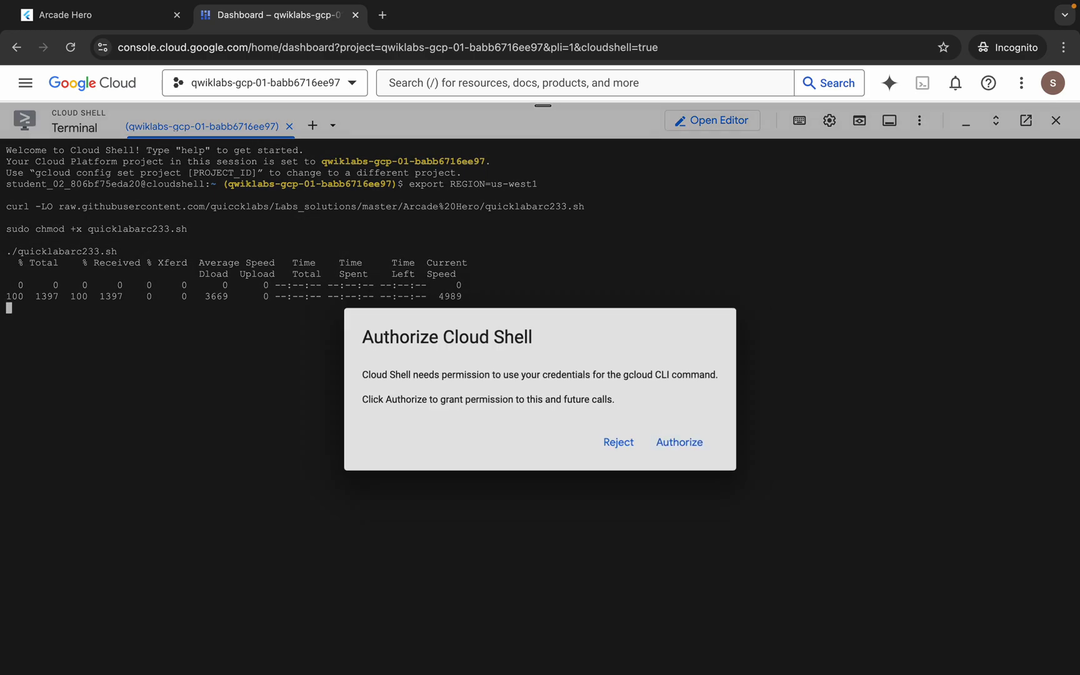
- Authorize Cloud Shell to use your credentials so the script deploys the function
{"action": "left_click", "coordinate": [677, 441]}
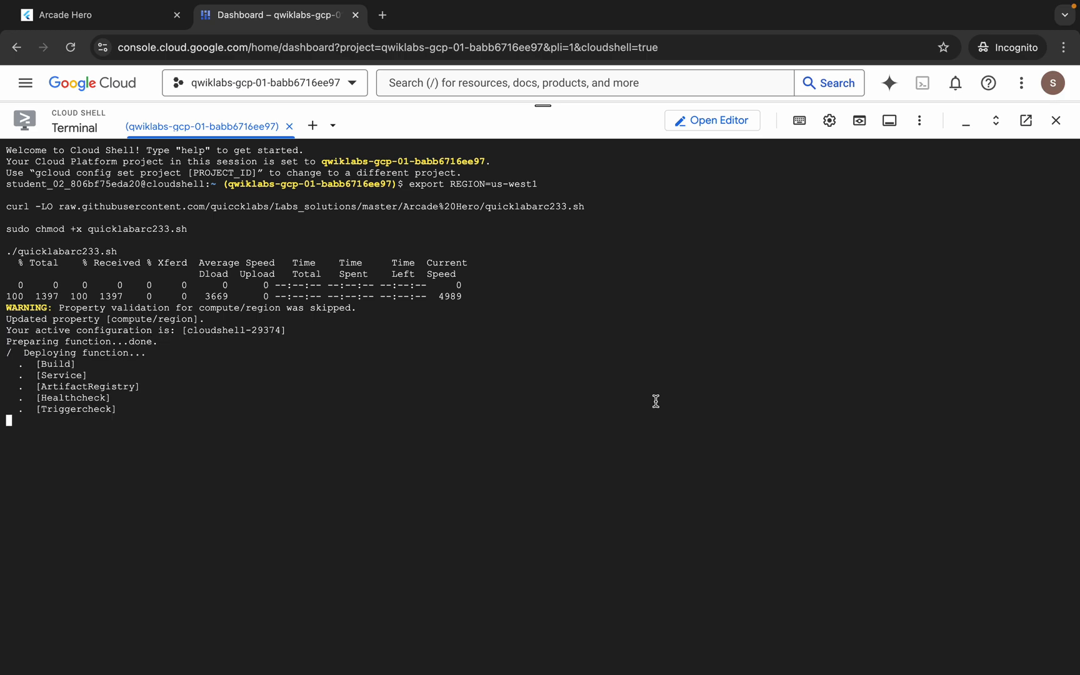
{"action": "mouse_move", "coordinate": [139, 347]}
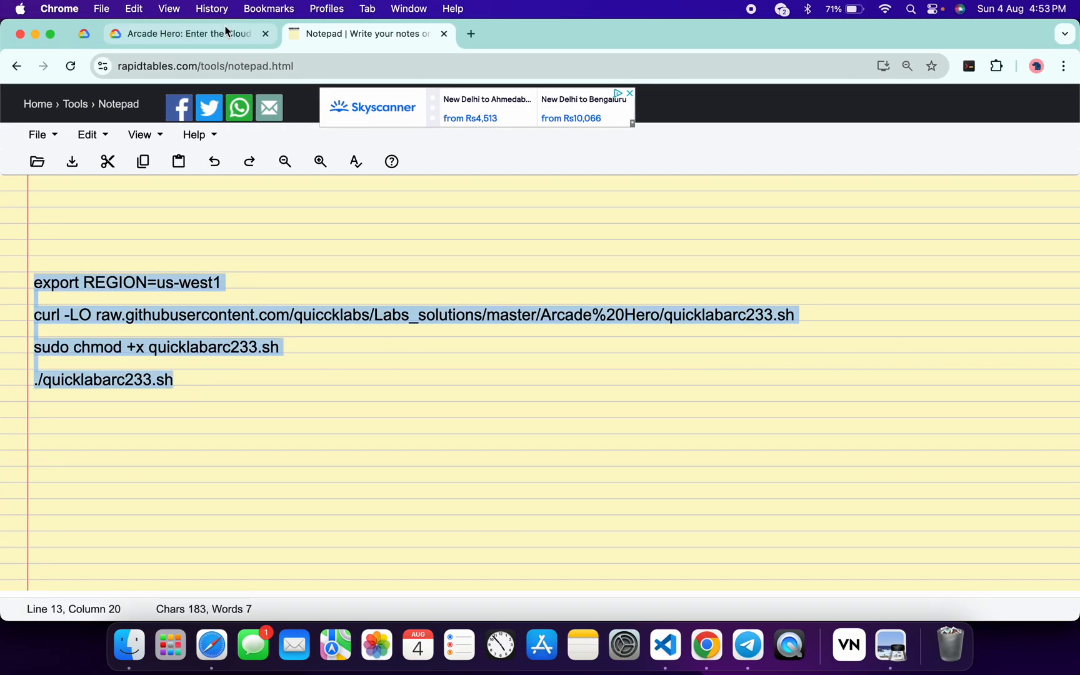
- Check lab progress so the Fix this ticket checkpoint scores 100/100
{"action": "left_click", "coordinate": [187, 33]}
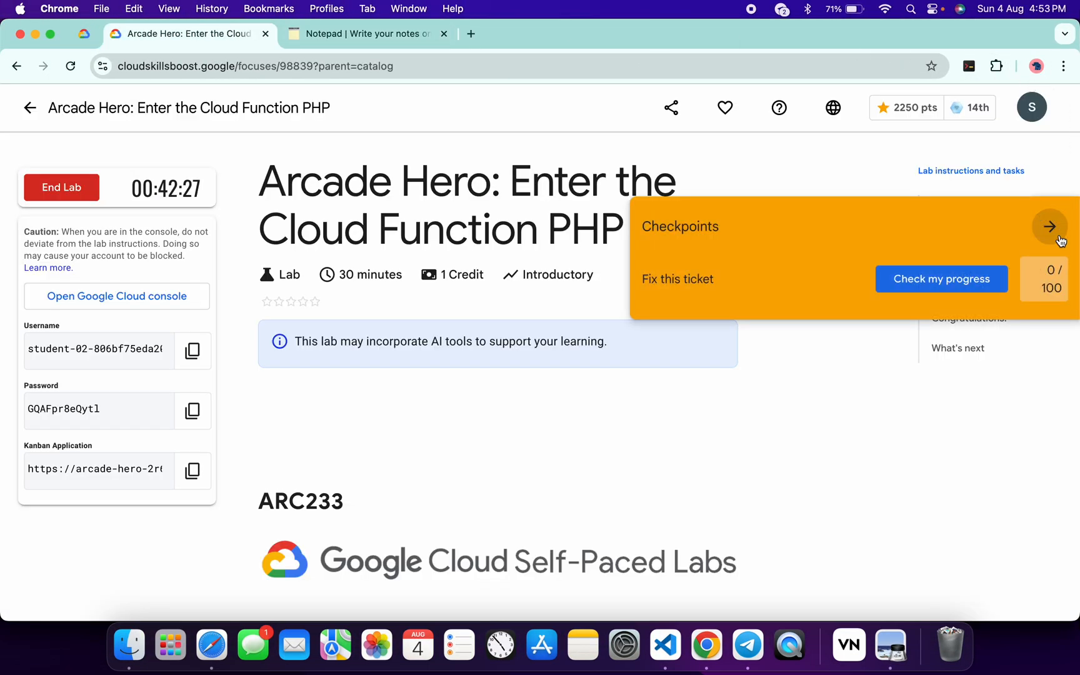
{"action": "left_click", "coordinate": [942, 279]}
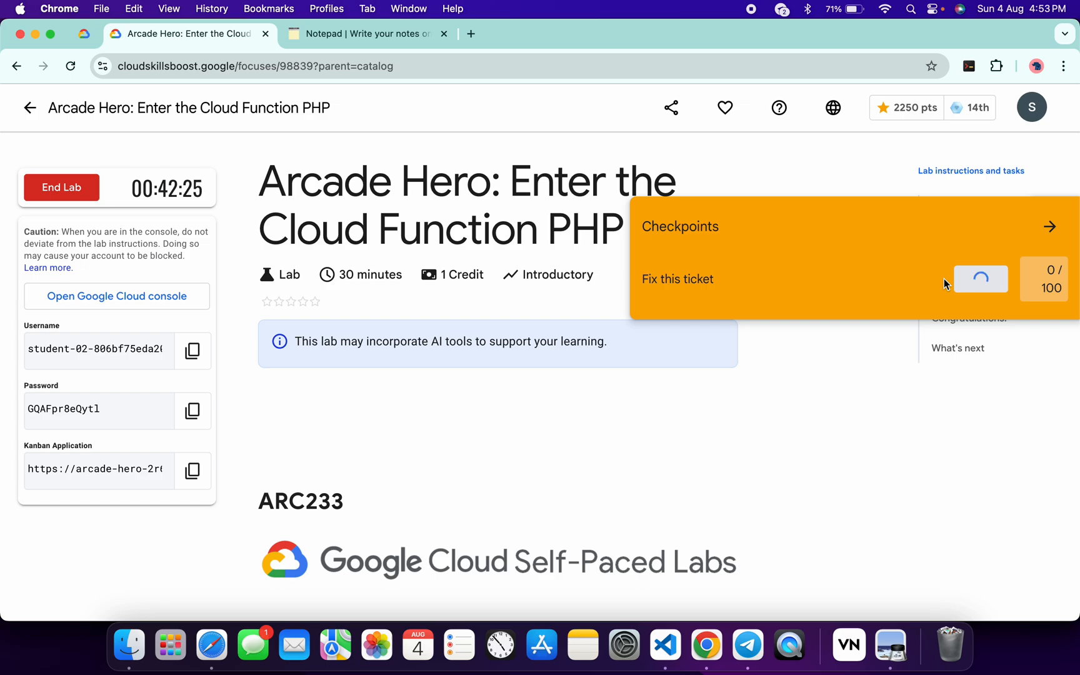
{"action": "left_click", "coordinate": [942, 278]}
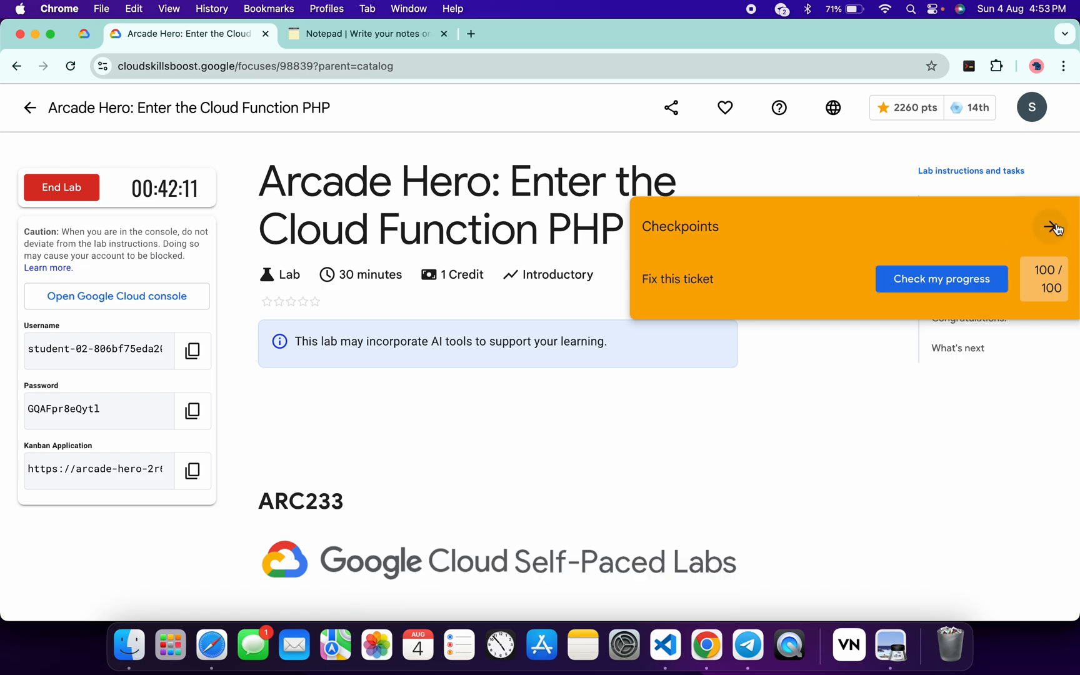
{"action": "left_click", "coordinate": [1054, 227]}
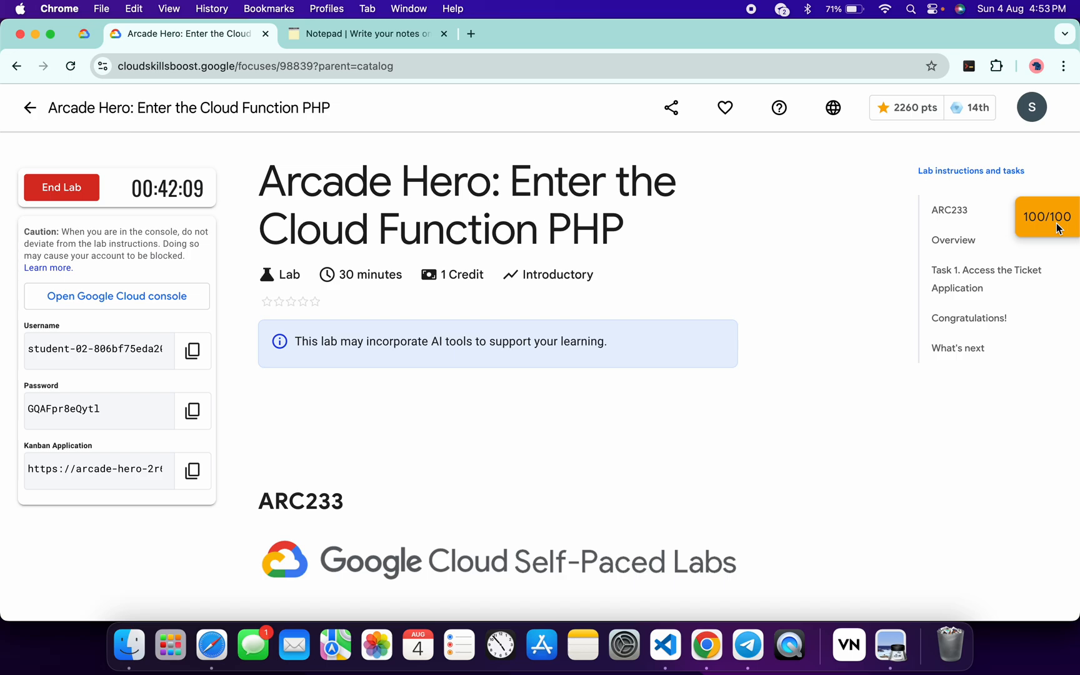